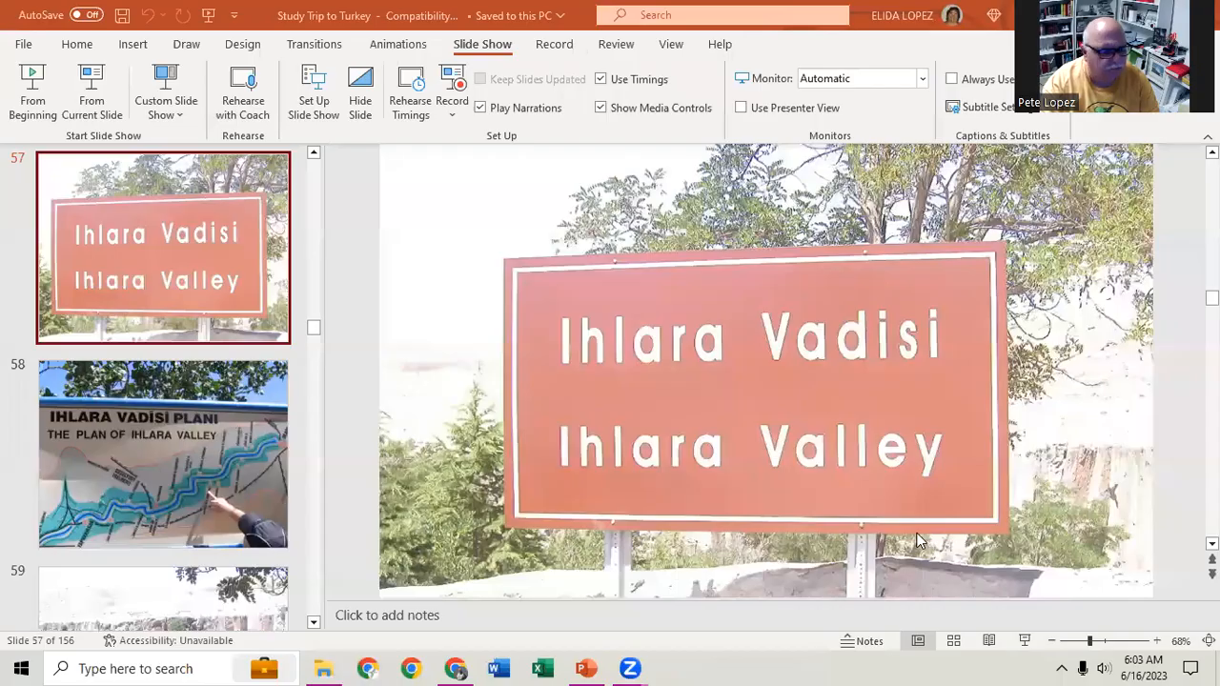
{"action": "mouse_move", "coordinate": [534, 437]}
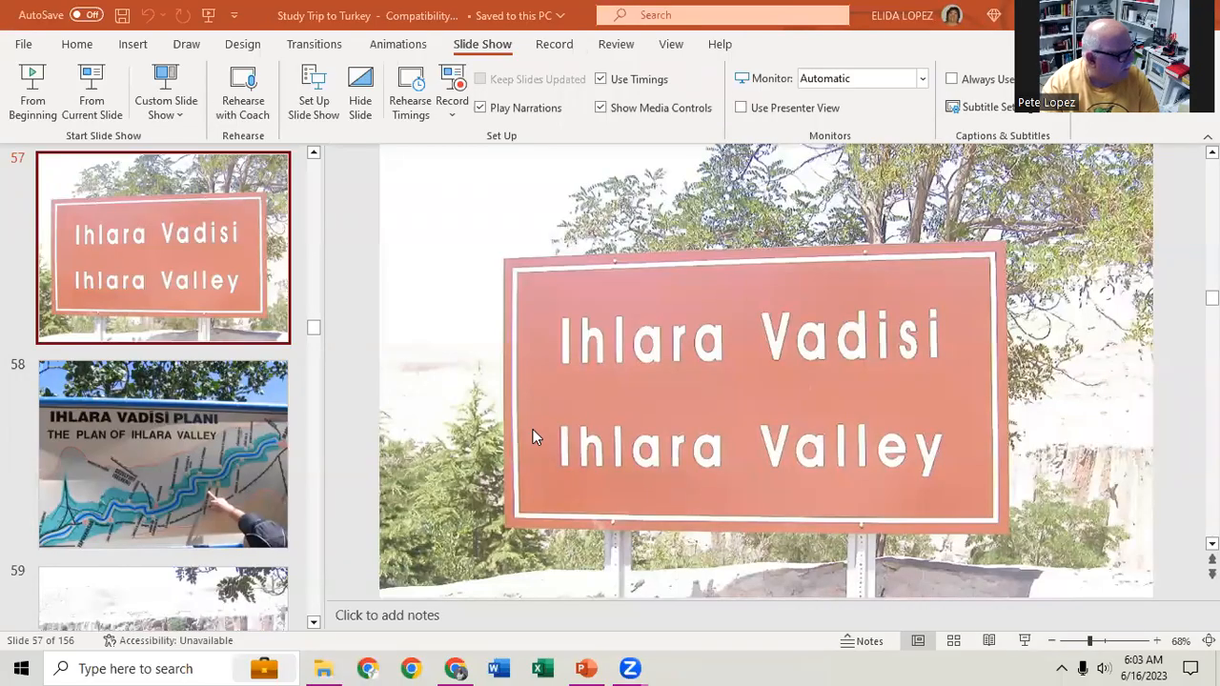
{"action": "mouse_move", "coordinate": [360, 370]}
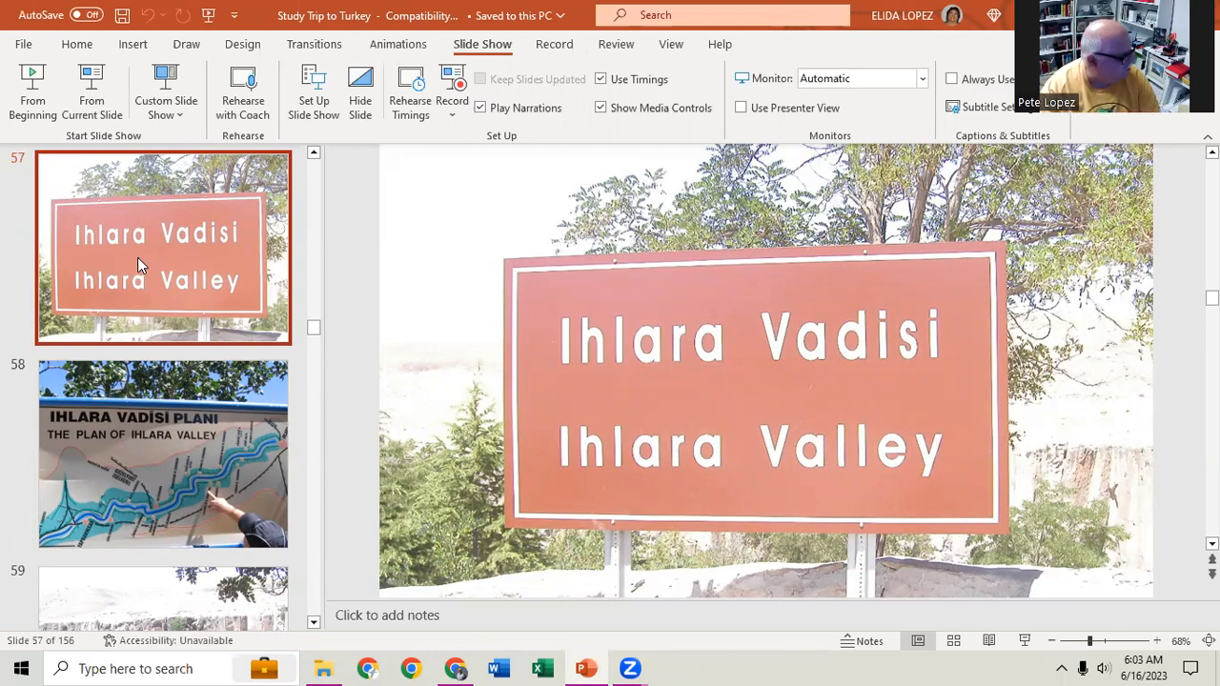
- Open slide 58, the Ihlara Valley trail map
{"action": "left_click", "coordinate": [163, 455]}
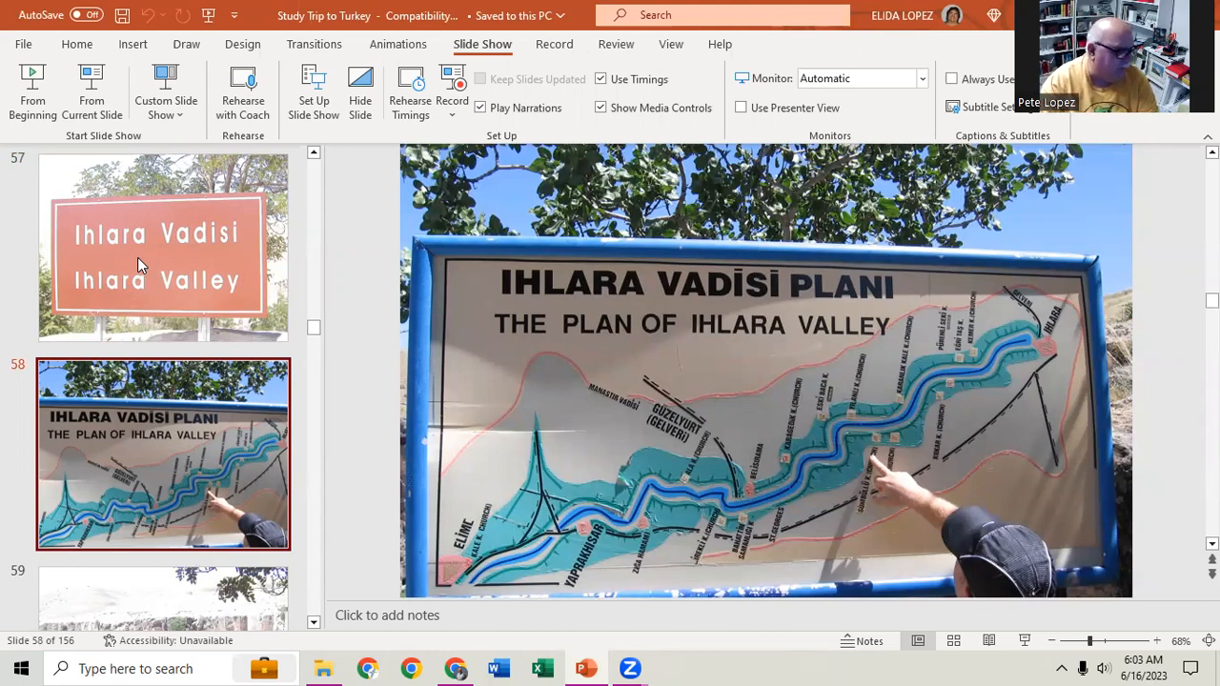
{"action": "mouse_move", "coordinate": [1042, 349]}
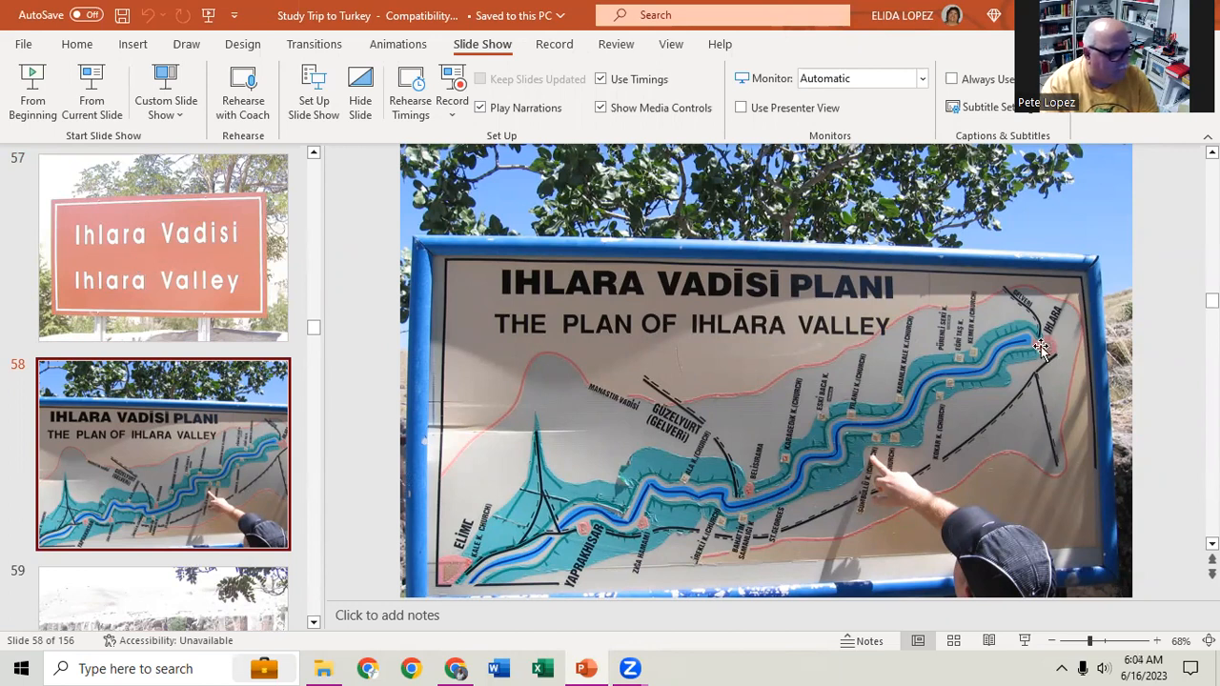
{"action": "mouse_move", "coordinate": [915, 401]}
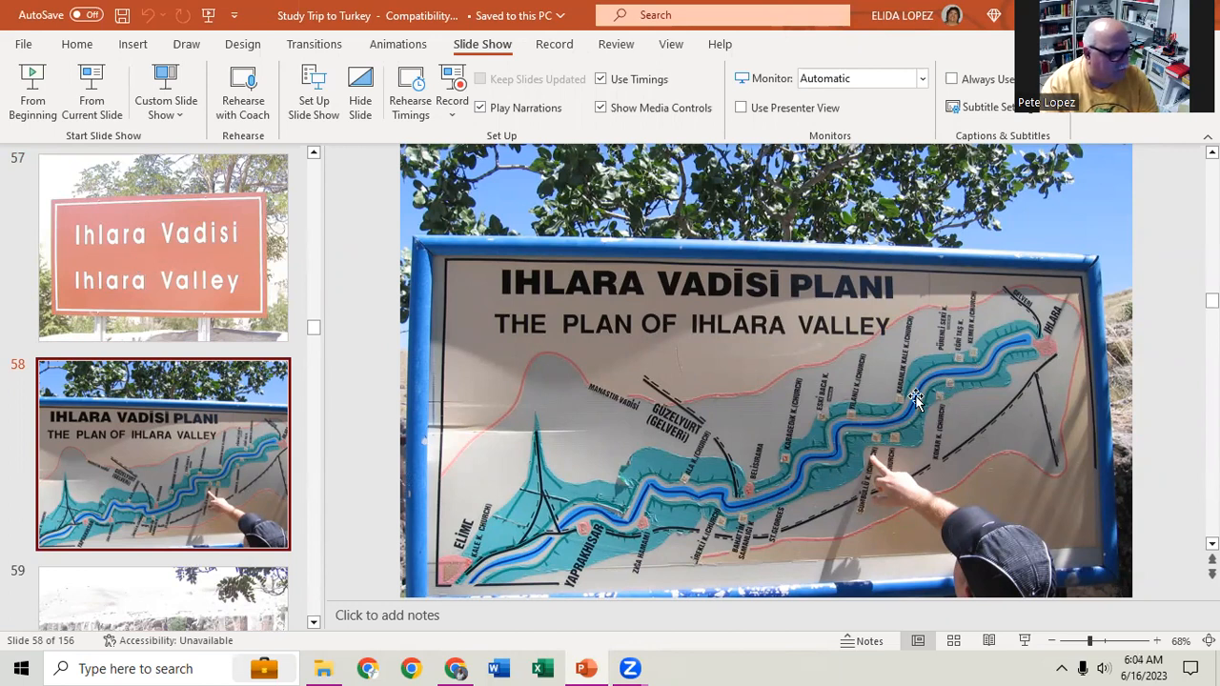
{"action": "mouse_move", "coordinate": [729, 545]}
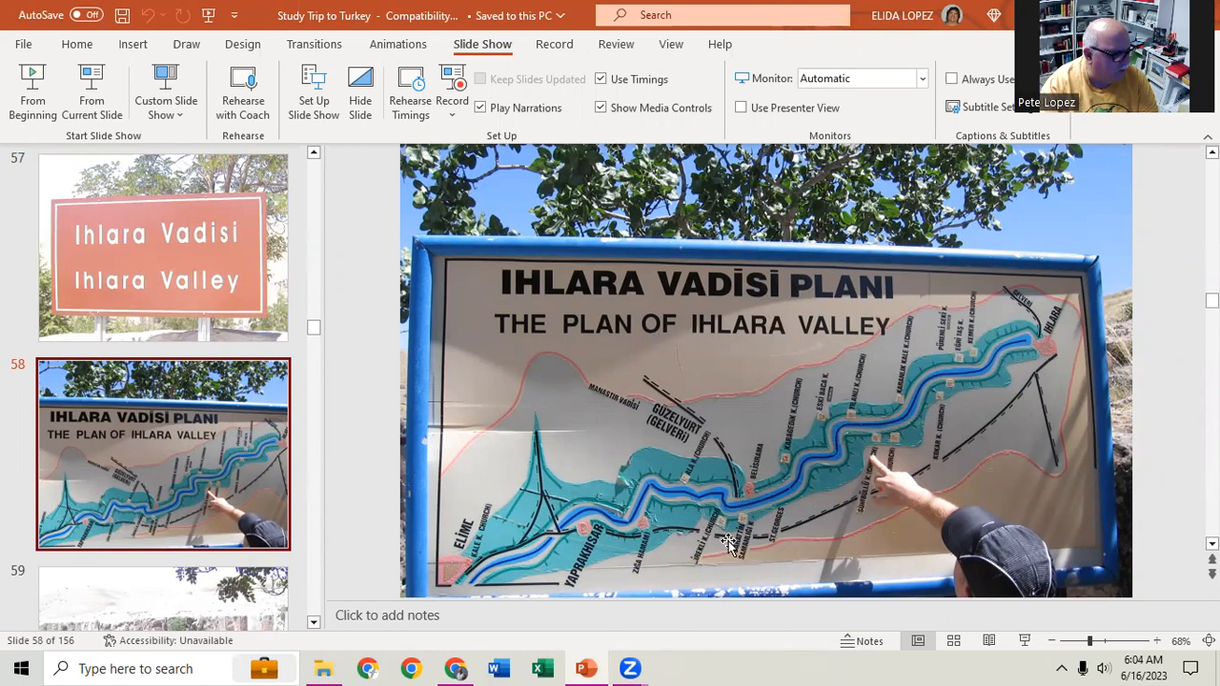
{"action": "mouse_move", "coordinate": [440, 426]}
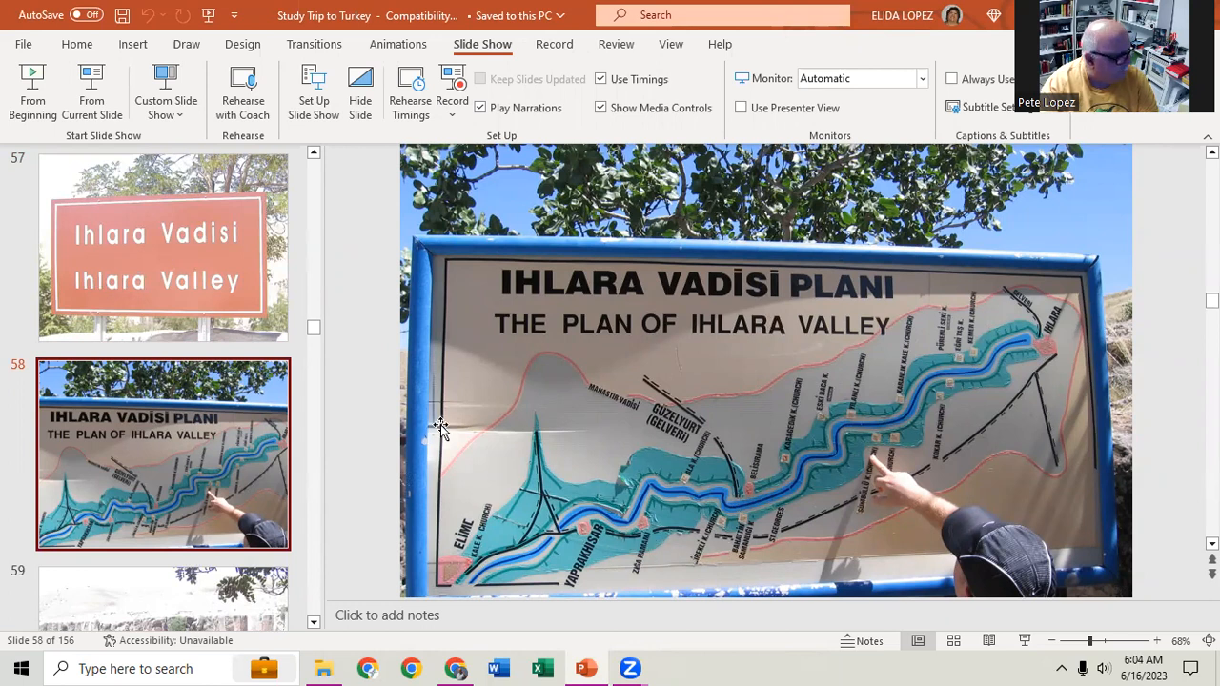
{"action": "mouse_move", "coordinate": [189, 427]}
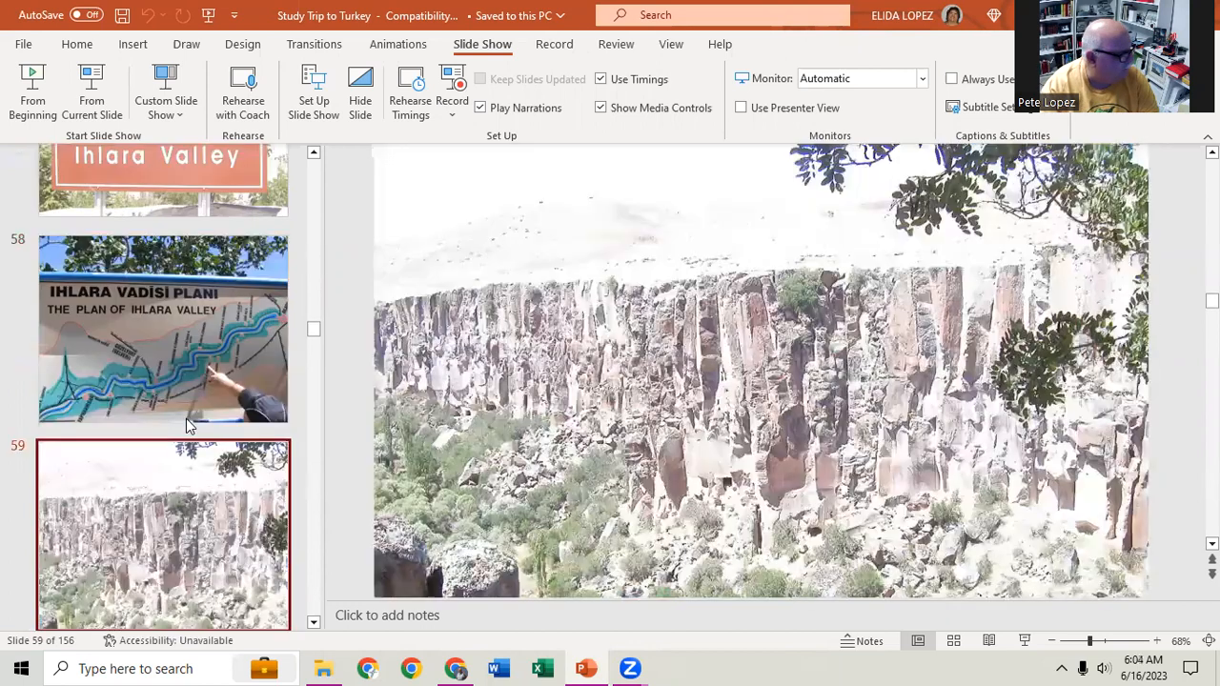
- Scroll the slide thumbnail pane down toward slide 66, the rock face behind trees
{"action": "scroll", "scroll_direction": "down", "scroll_amount": 3}
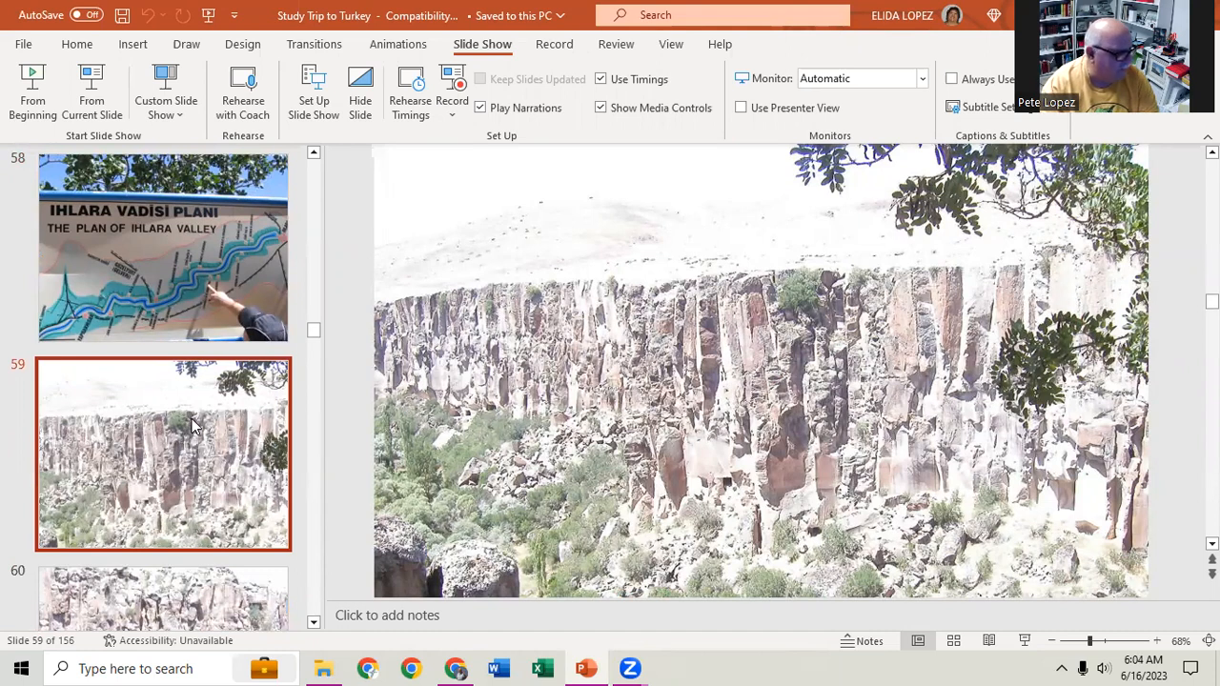
{"action": "mouse_move", "coordinate": [810, 533]}
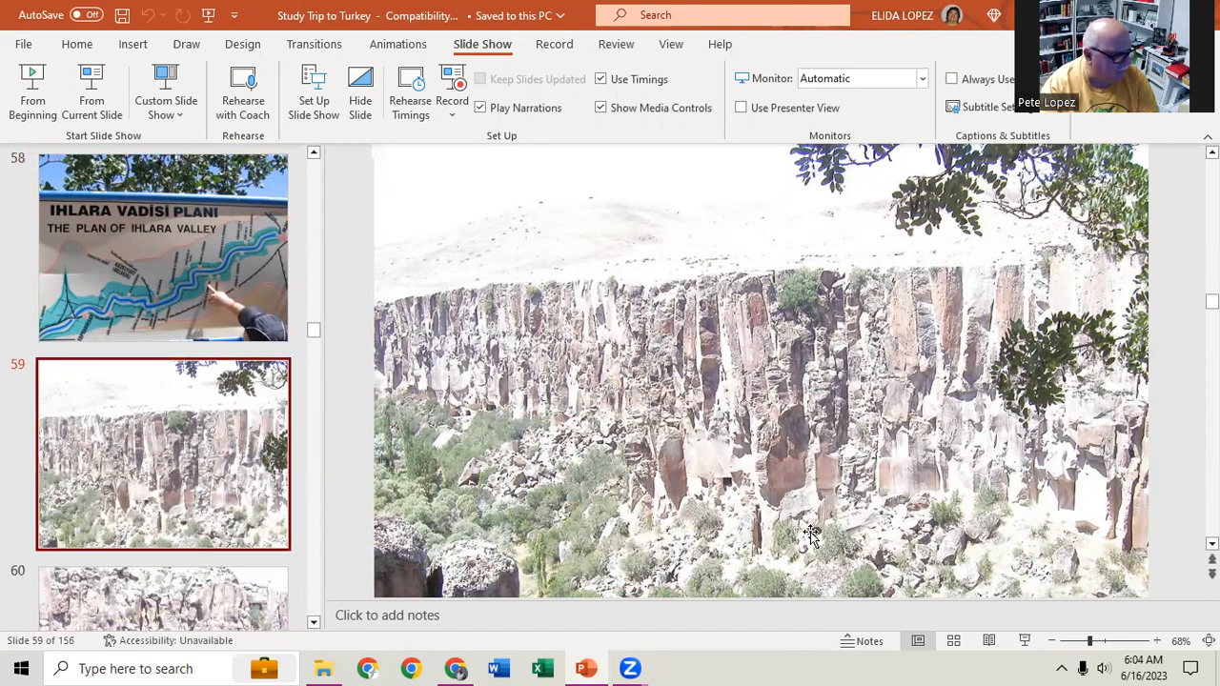
{"action": "mouse_move", "coordinate": [727, 491]}
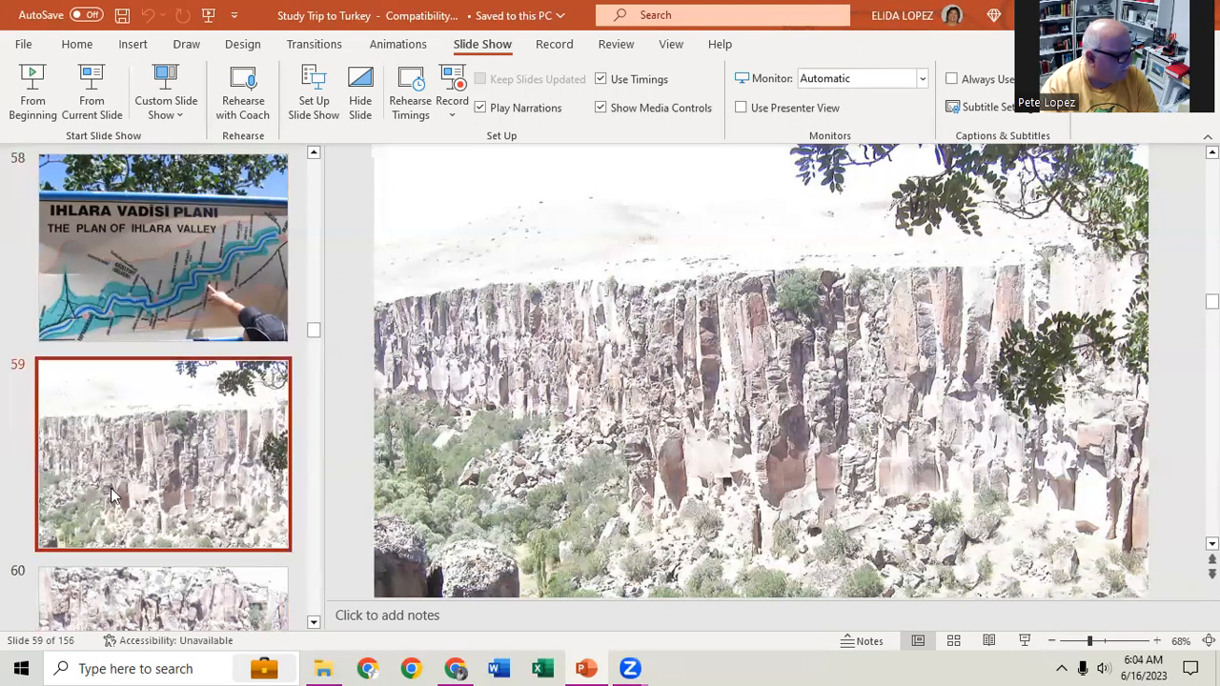
{"action": "mouse_move", "coordinate": [141, 453]}
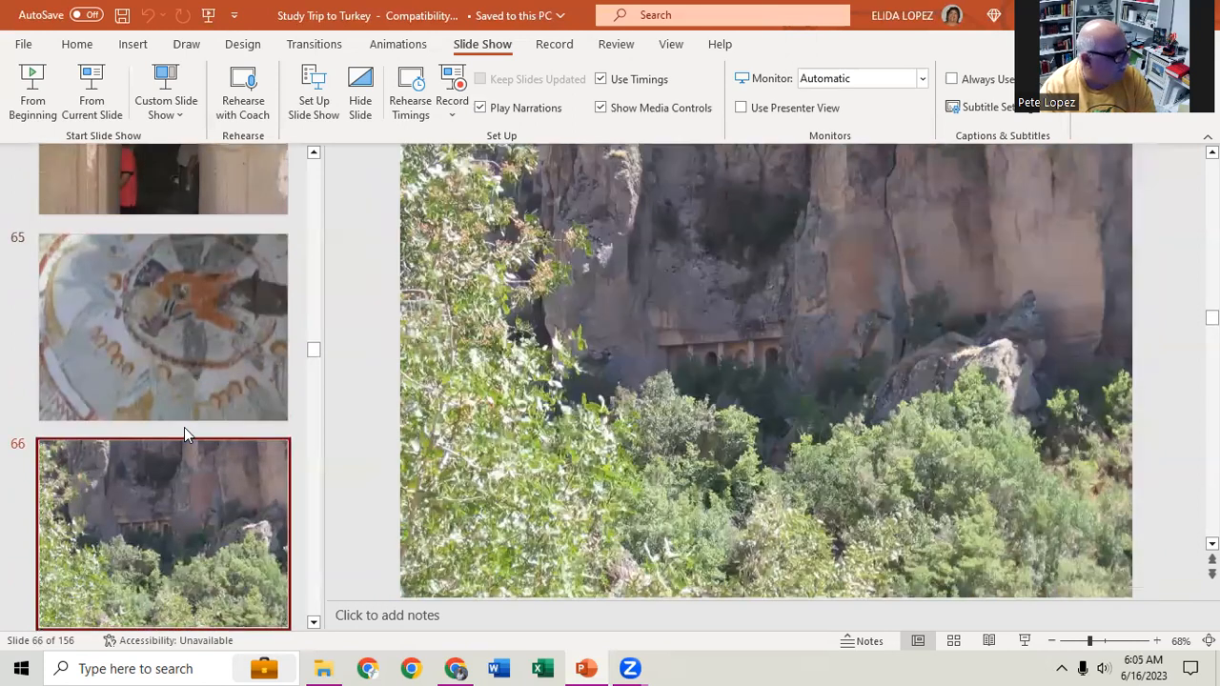
- Step through the thumbnails past slide 71 to slide 75, hikers on a shaded trail
{"action": "scroll", "scroll_direction": "down", "scroll_amount": 3}
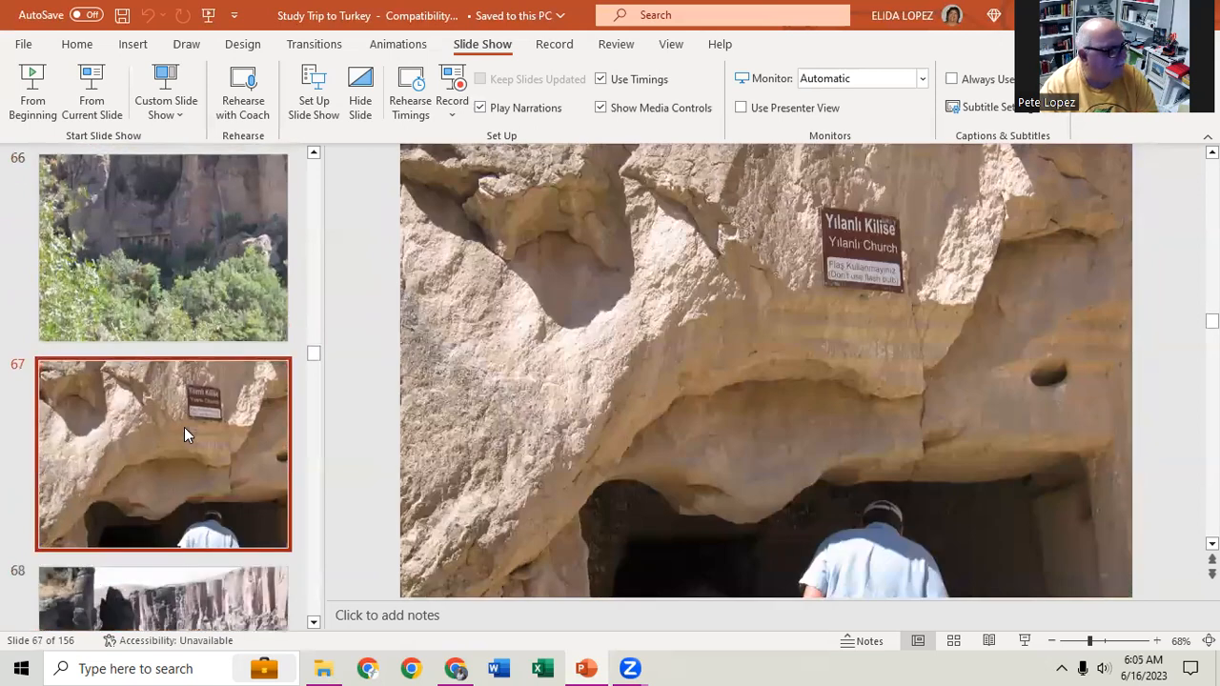
{"action": "left_click", "coordinate": [163, 534]}
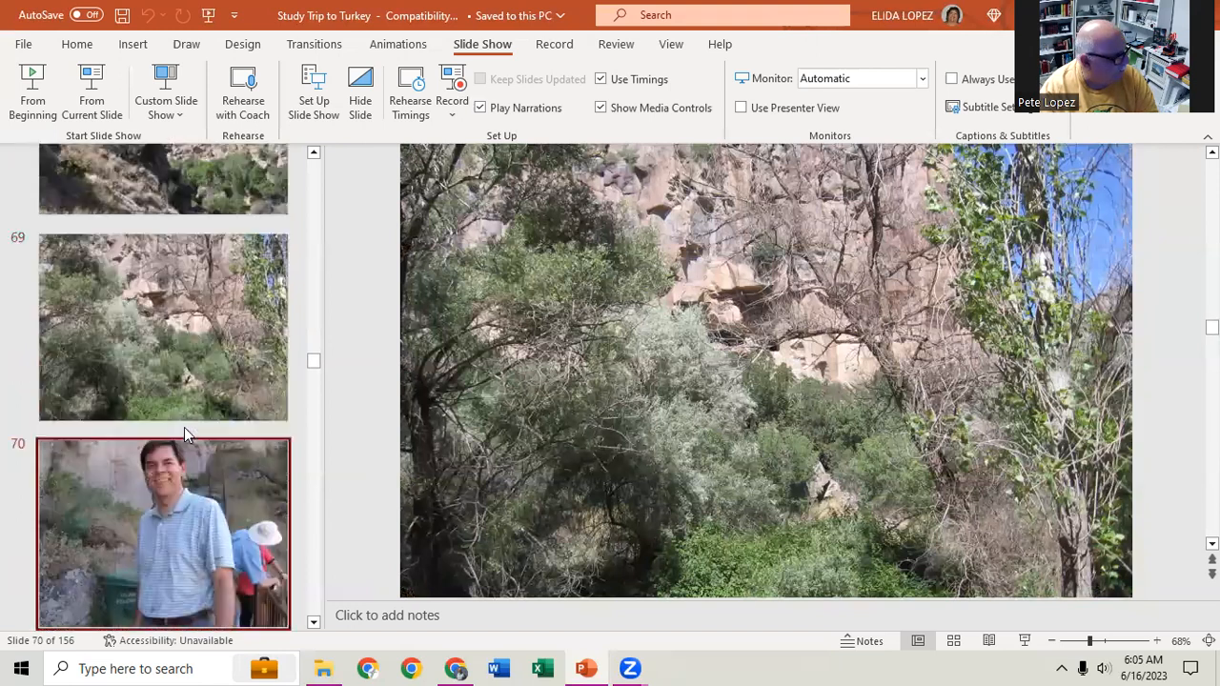
{"action": "left_click", "coordinate": [163, 504]}
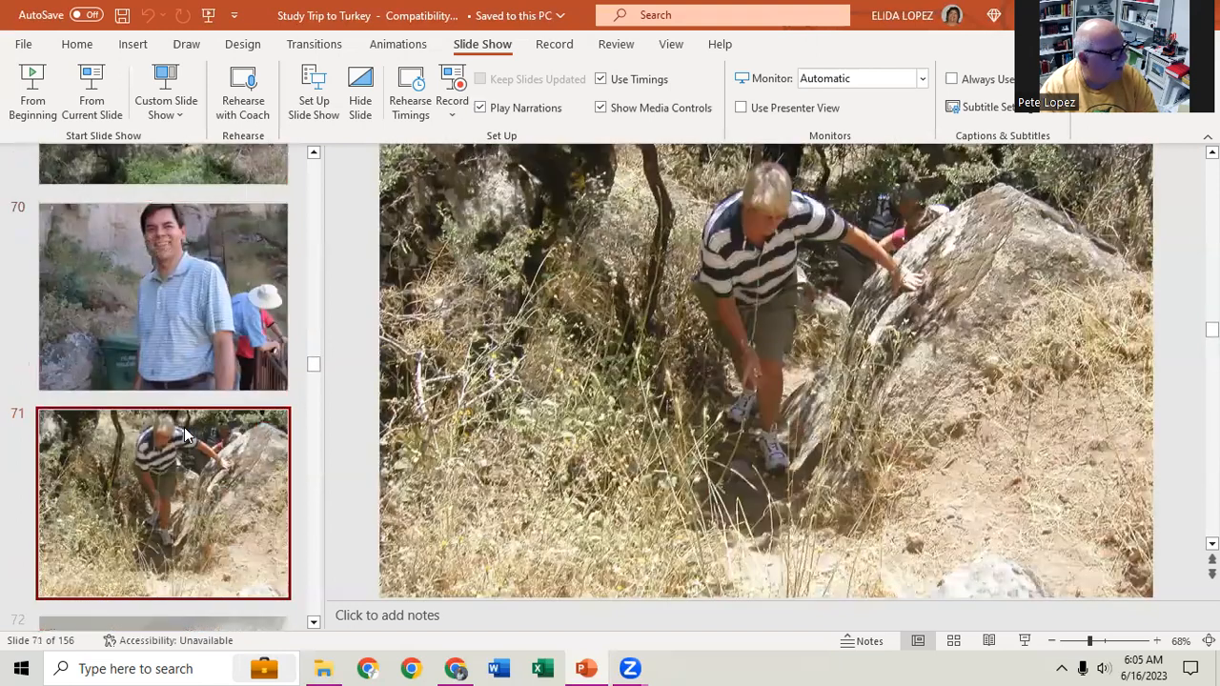
{"action": "left_click", "coordinate": [163, 455]}
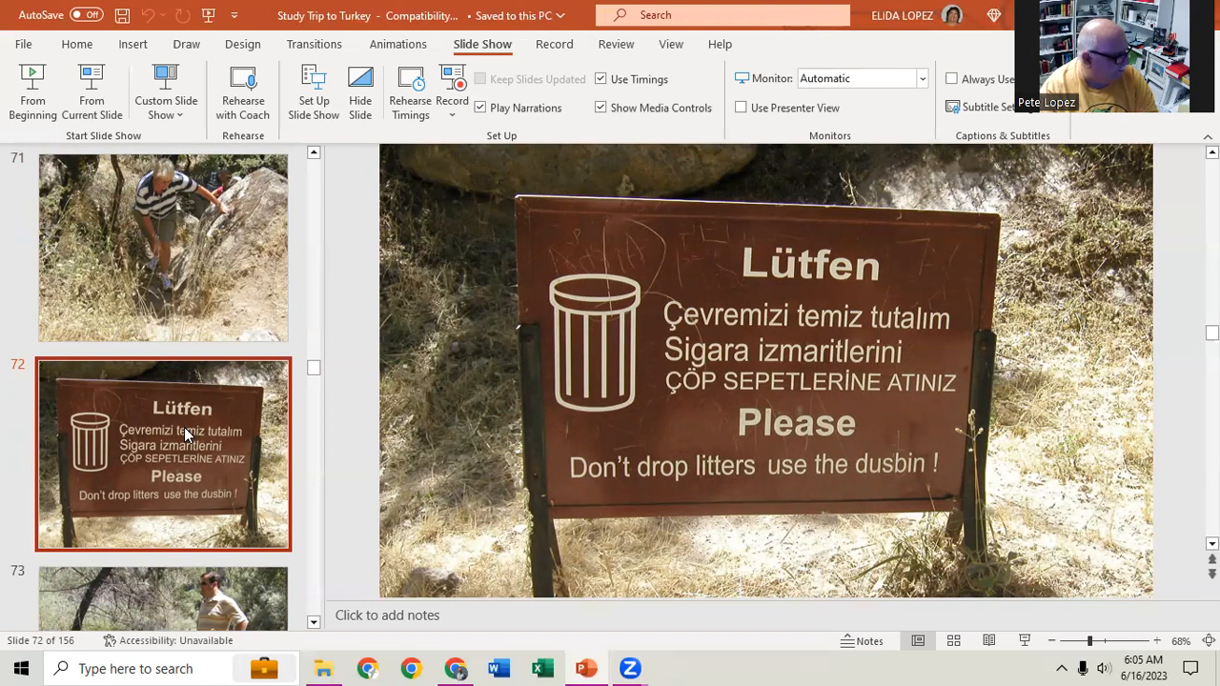
{"action": "left_click", "coordinate": [162, 455]}
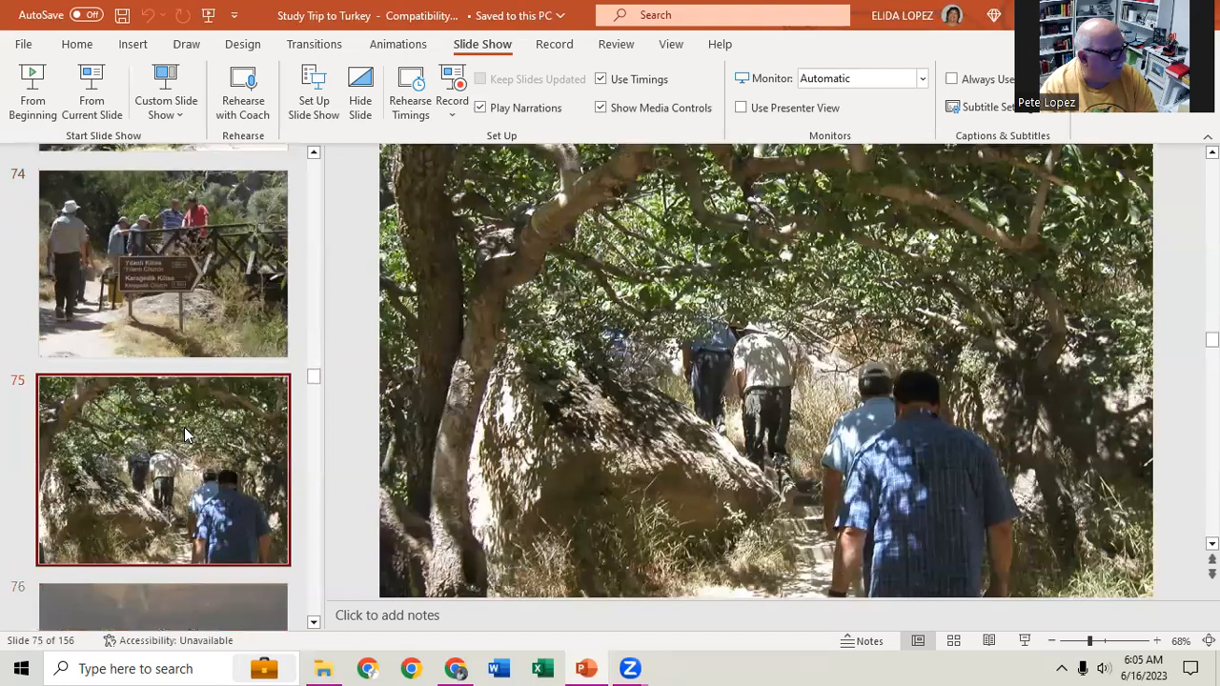
- Scroll the thumbnail pane down toward slide 84, travelers on a railed stairway
{"action": "scroll", "scroll_direction": "down", "scroll_amount": 3}
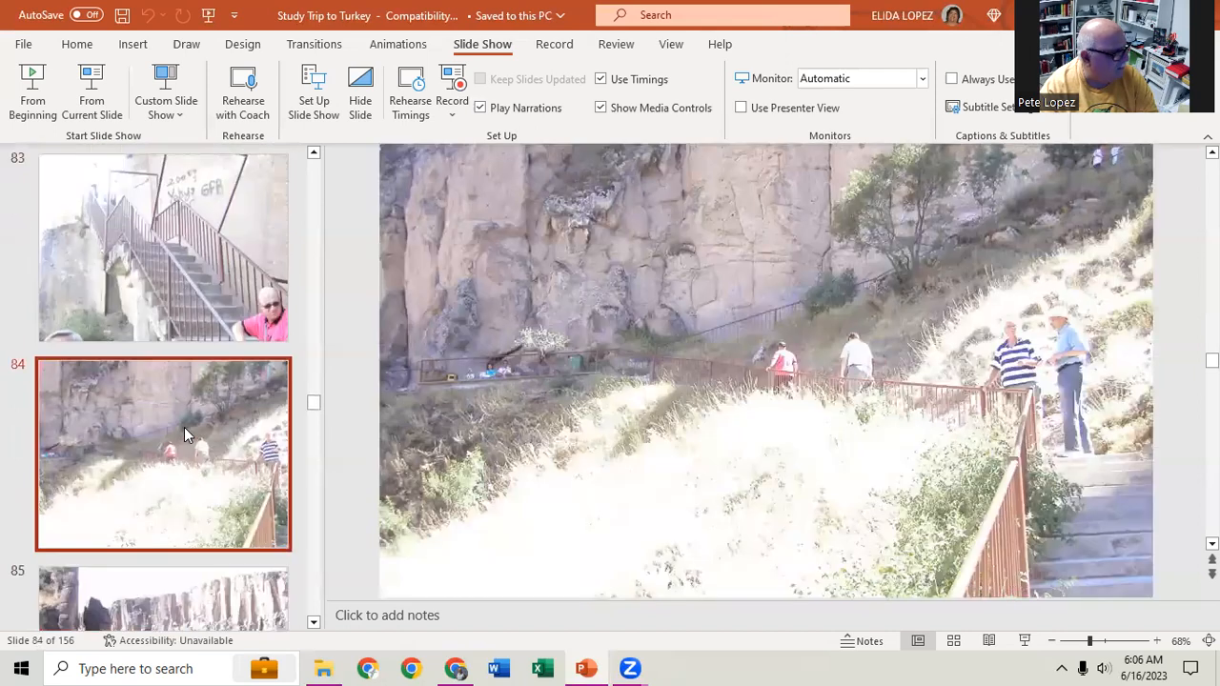
- Scroll the thumbnail pane back up toward slide 79, the towering rock cliff
{"action": "scroll", "scroll_direction": "up", "scroll_amount": 3}
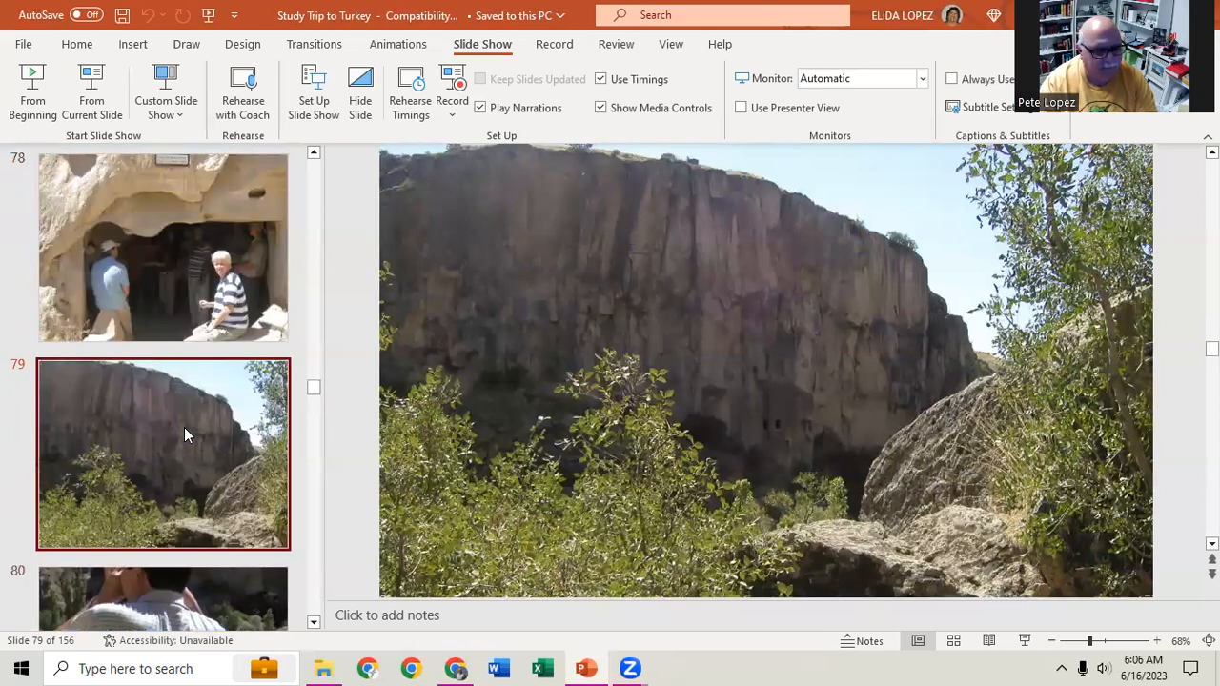
{"action": "mouse_move", "coordinate": [207, 449]}
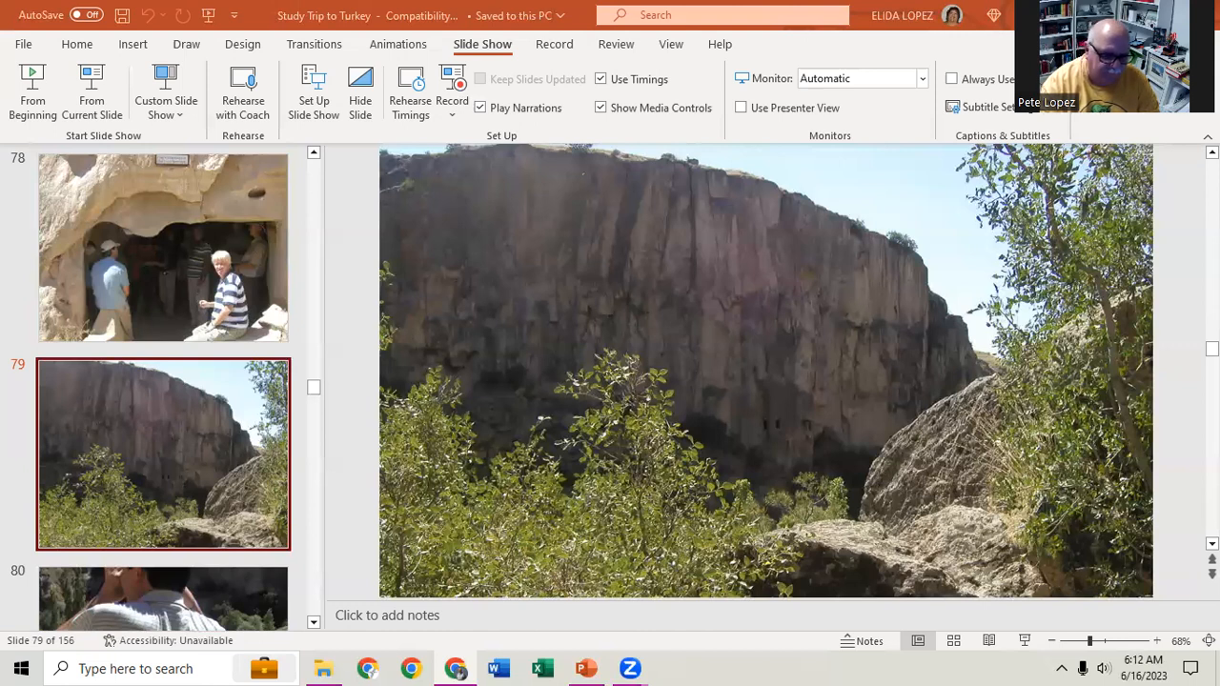
{"action": "mouse_move", "coordinate": [517, 231]}
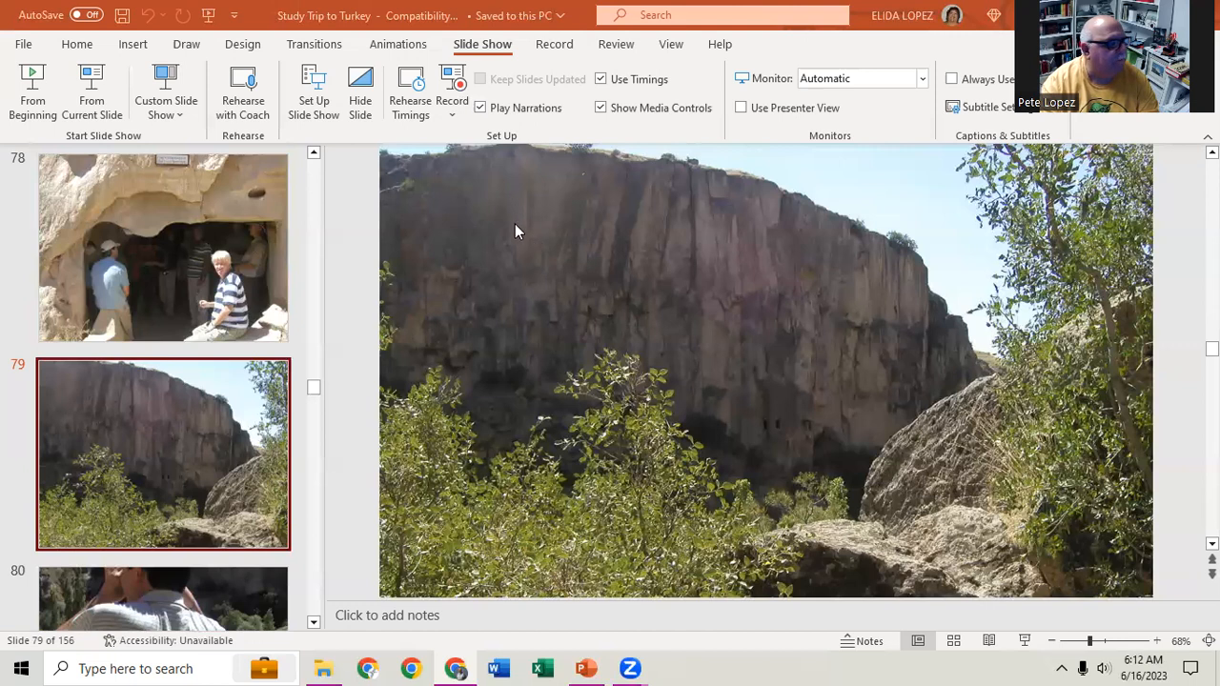
{"action": "mouse_move", "coordinate": [825, 350]}
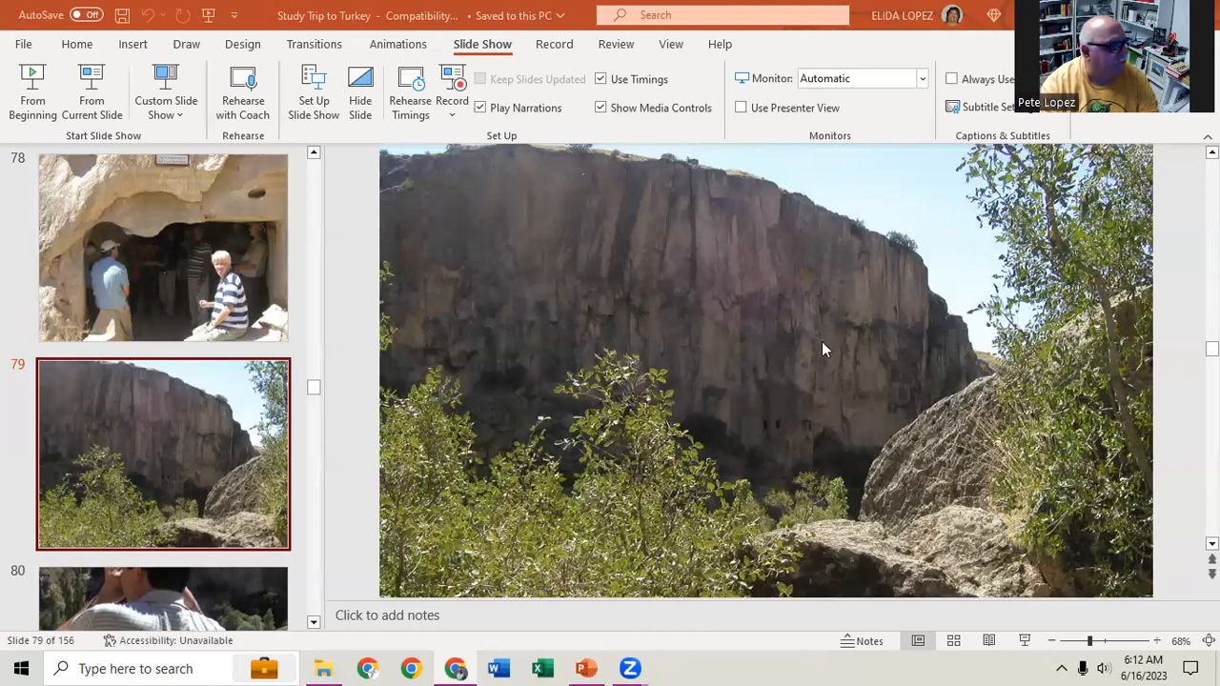
{"action": "mouse_move", "coordinate": [210, 438]}
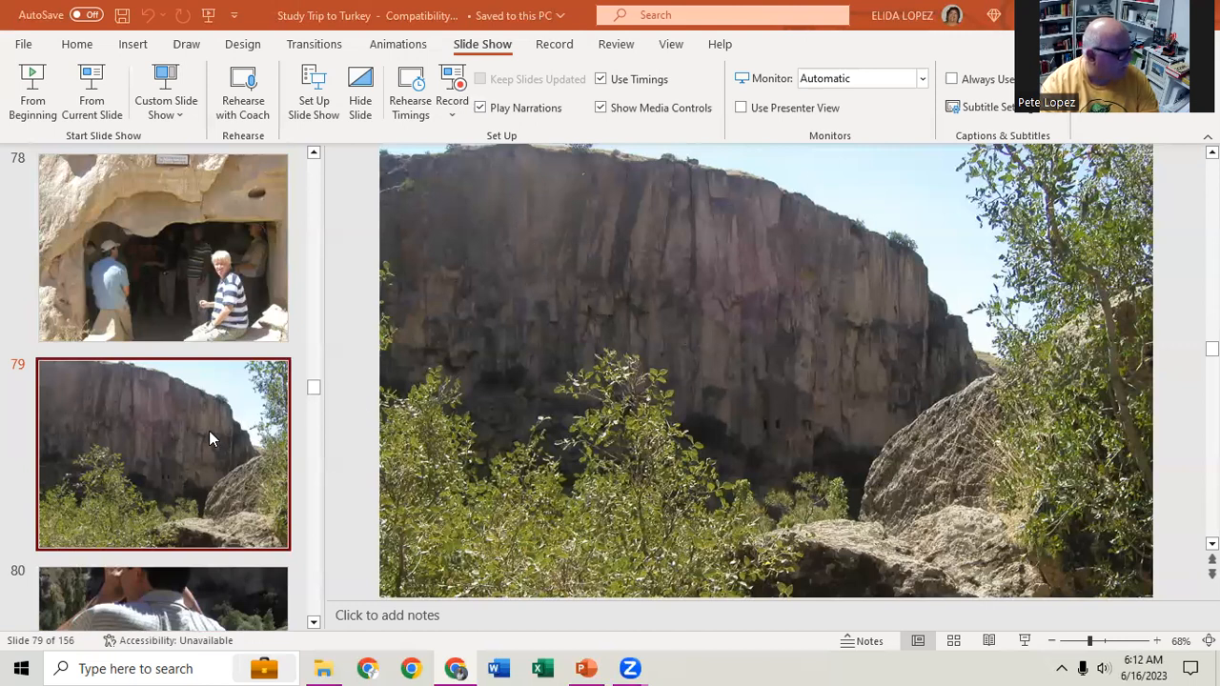
- Open slide 85, the pale valley cliffs above a hillside path
{"action": "scroll", "scroll_direction": "down", "scroll_amount": 3}
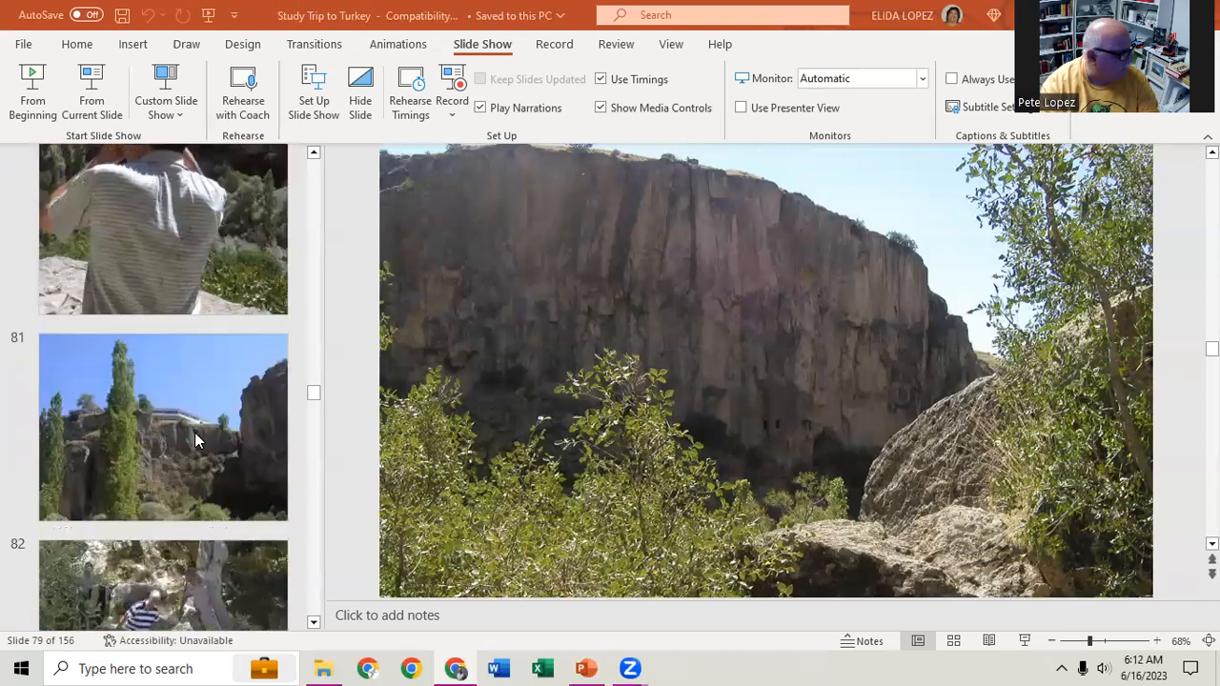
{"action": "scroll", "scroll_direction": "down", "scroll_amount": 3}
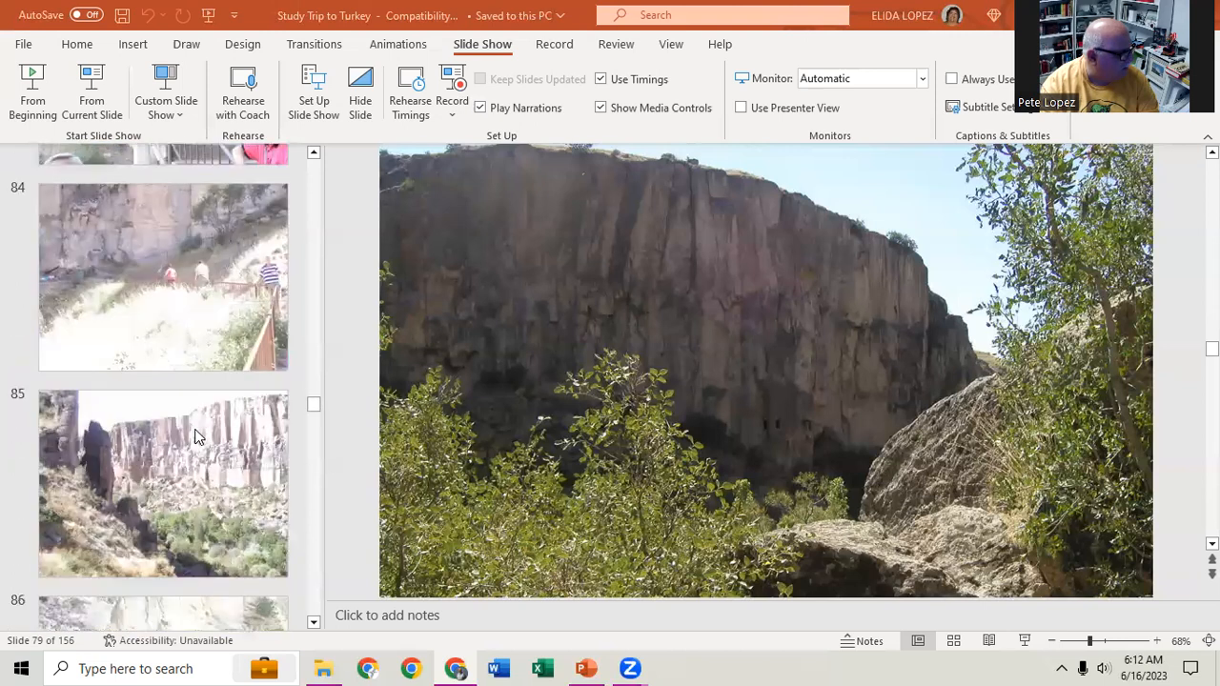
{"action": "scroll", "scroll_direction": "down", "scroll_amount": 3}
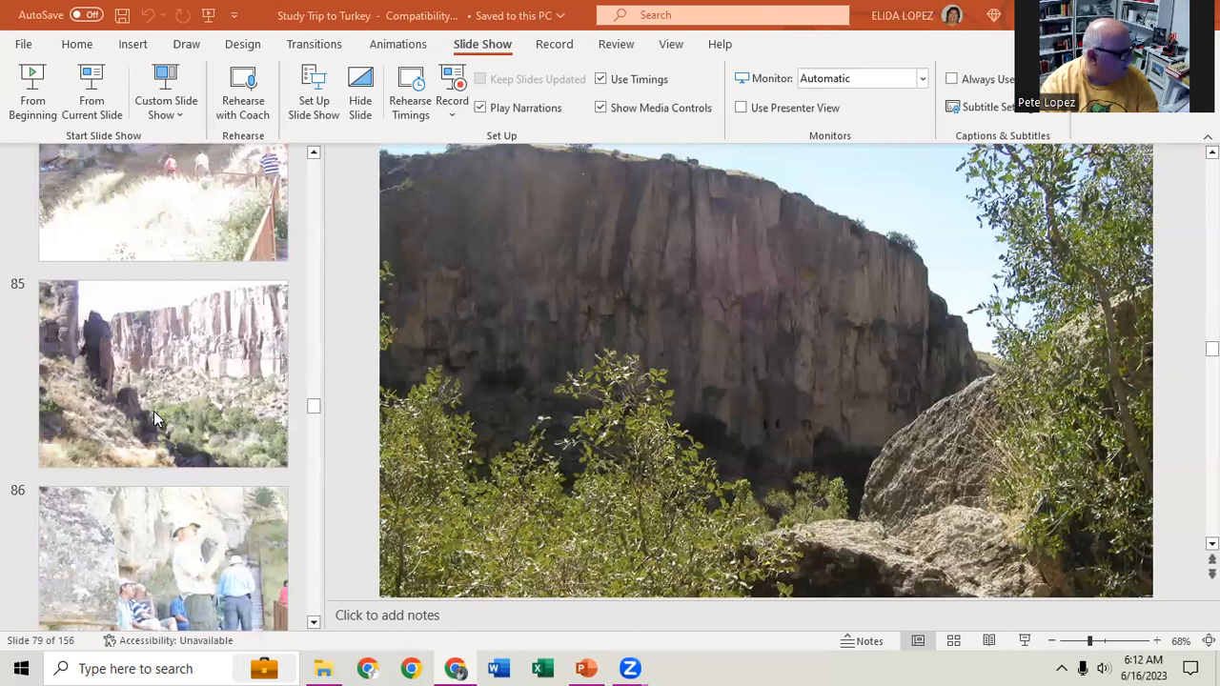
{"action": "left_click", "coordinate": [163, 373]}
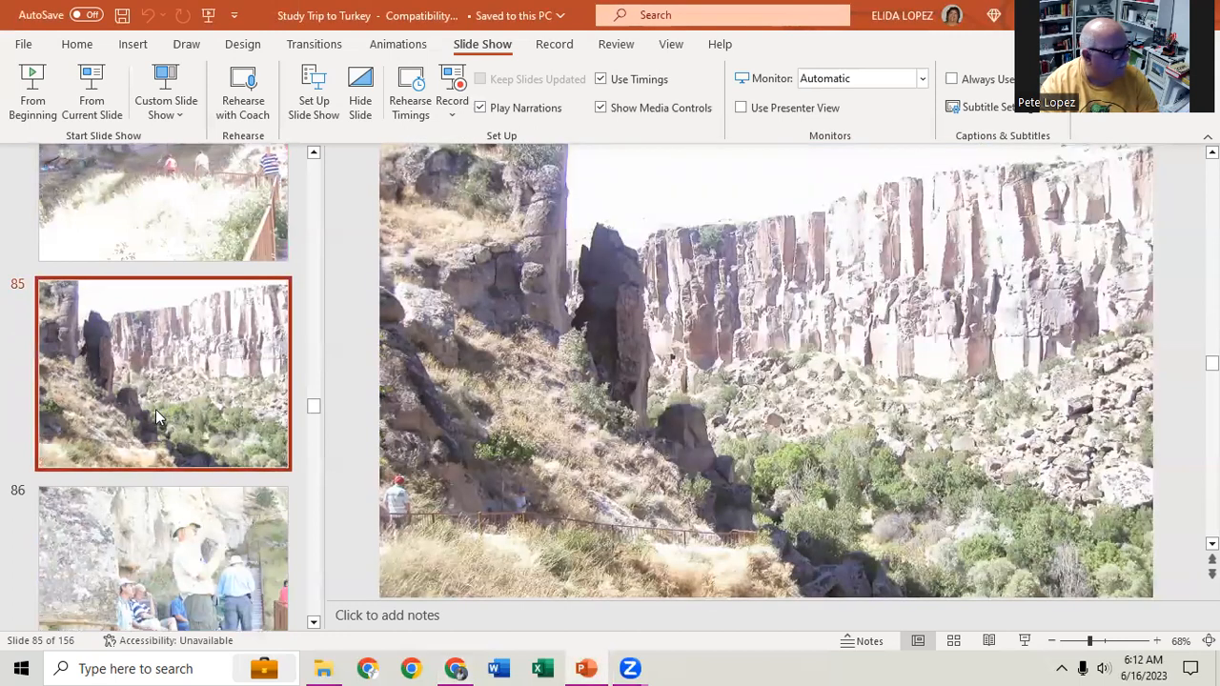
{"action": "scroll", "scroll_direction": "down", "scroll_amount": 3}
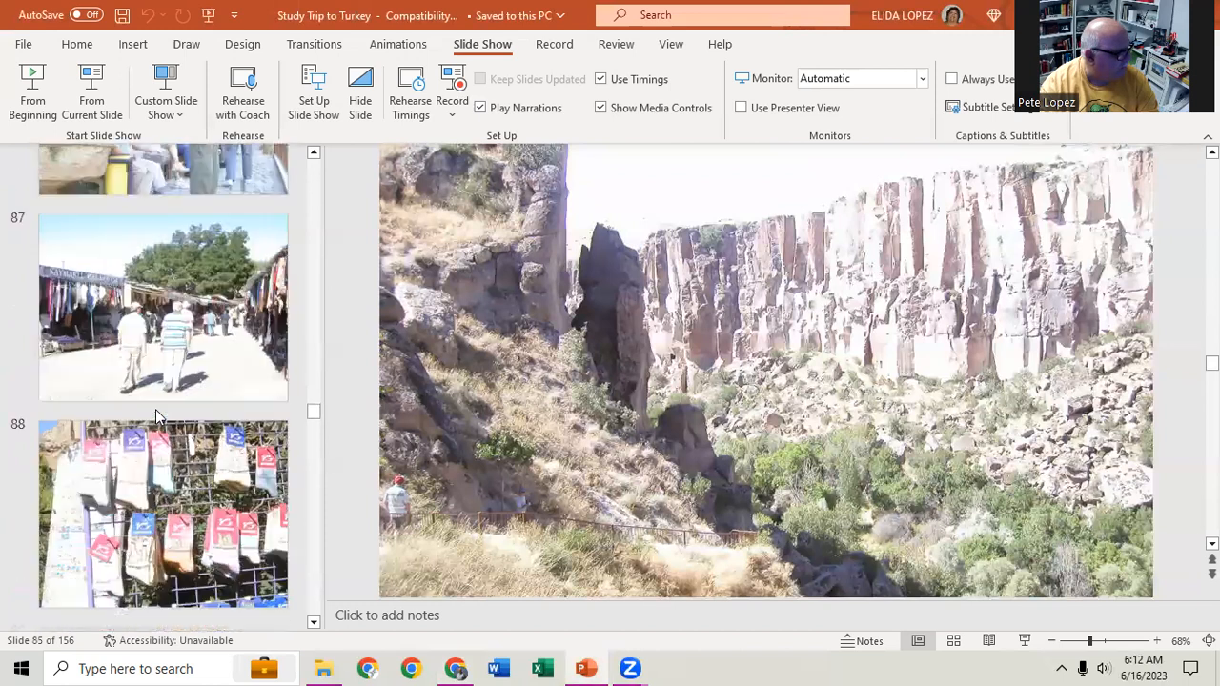
{"action": "scroll", "scroll_direction": "down", "scroll_amount": 3}
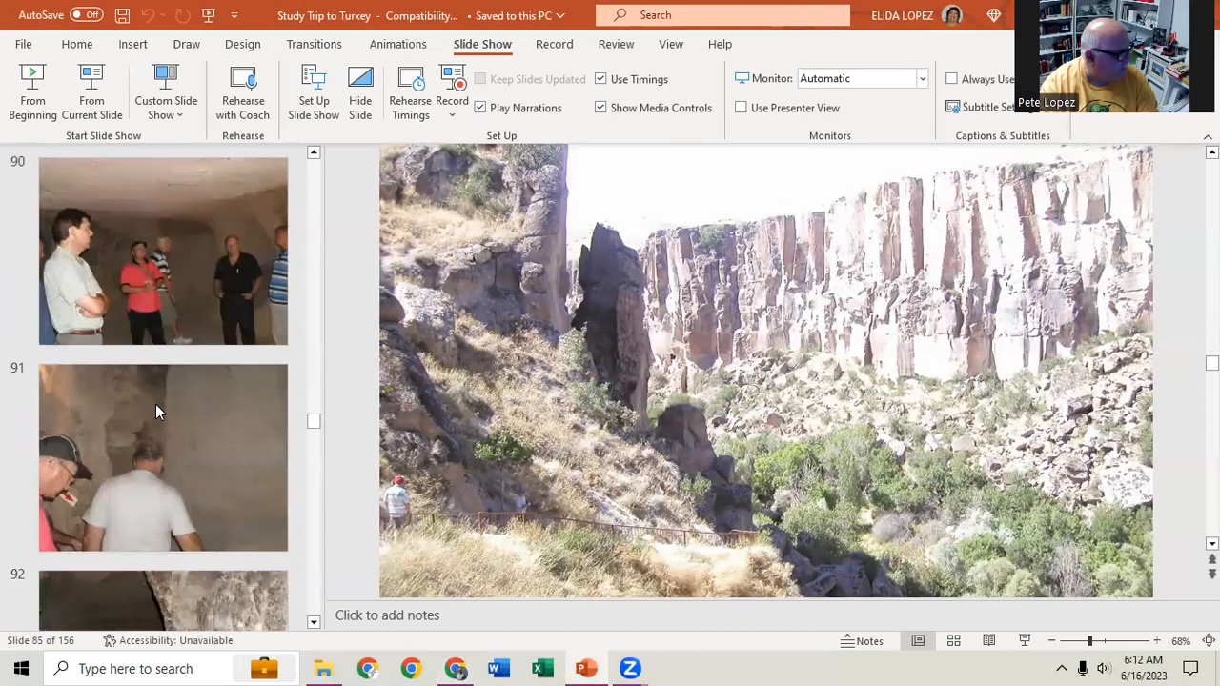
{"action": "scroll", "scroll_direction": "down", "scroll_amount": 3}
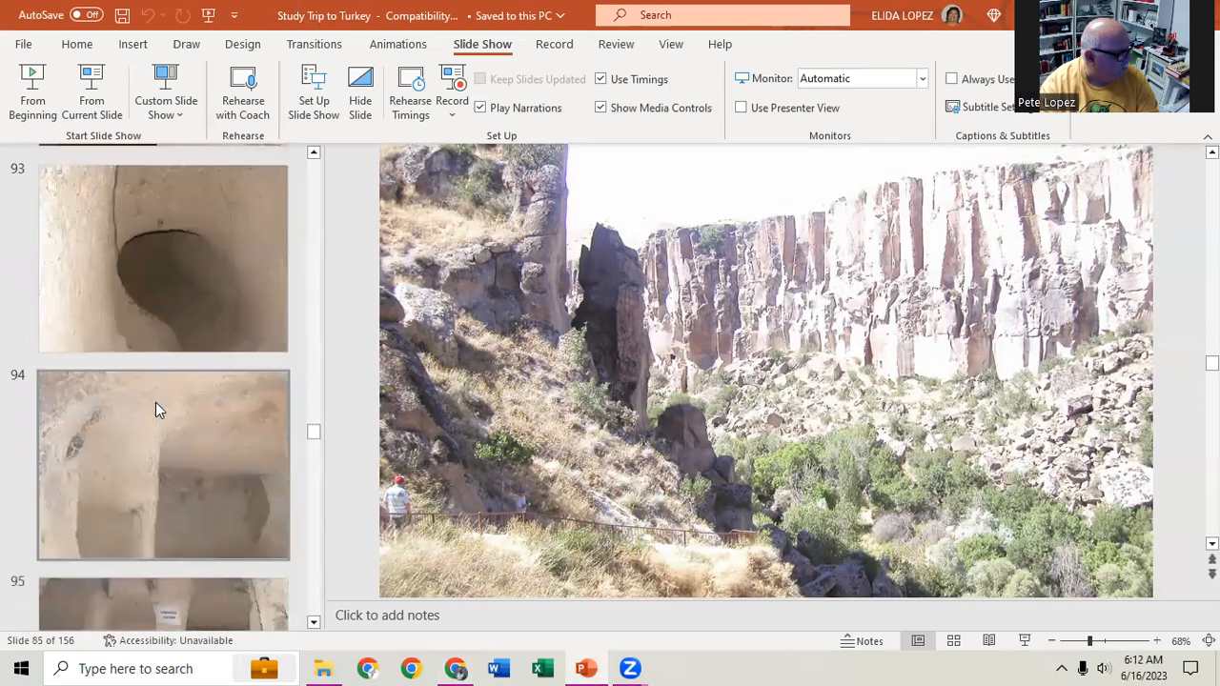